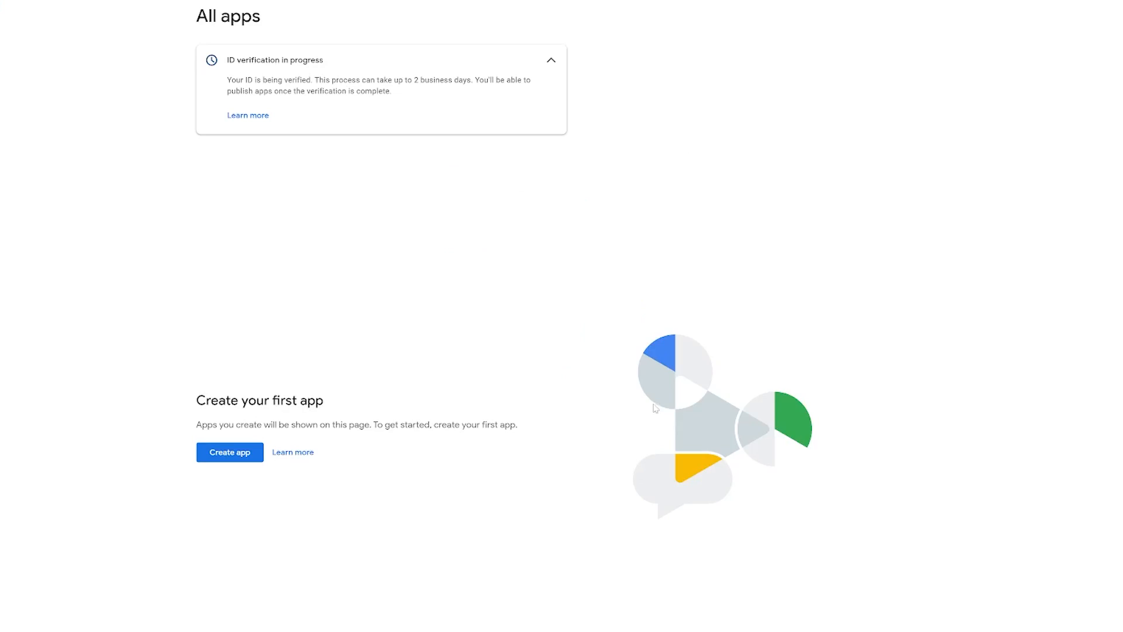
# Open the Spaghetti Bolognese detail page with its ingredient list in the phone app.
pyautogui.click(229, 452)
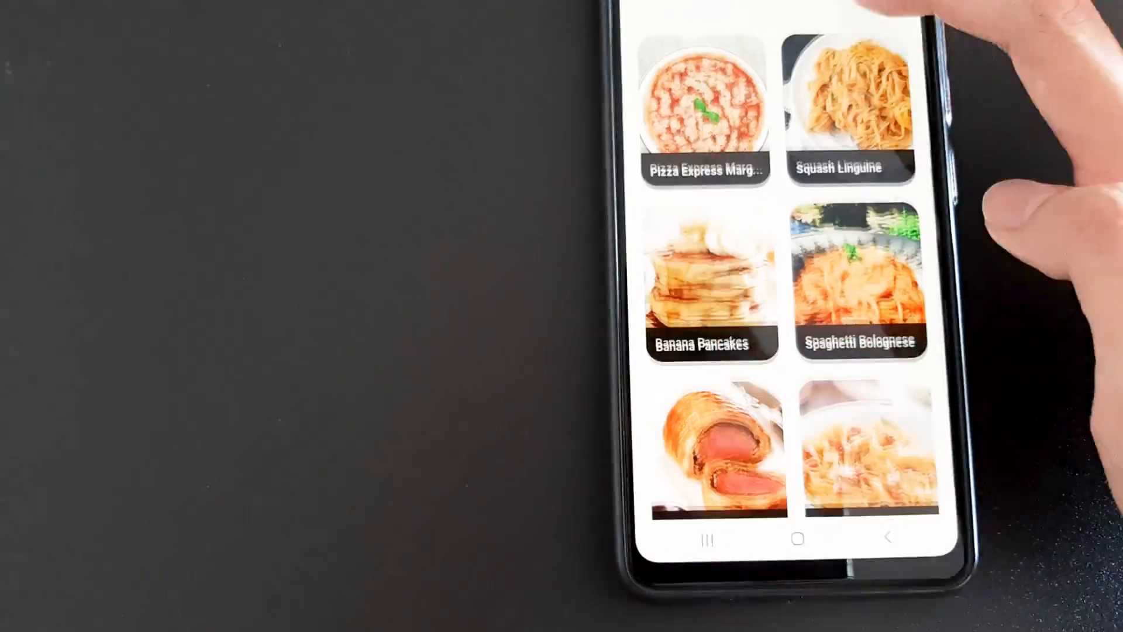
pyautogui.click(862, 287)
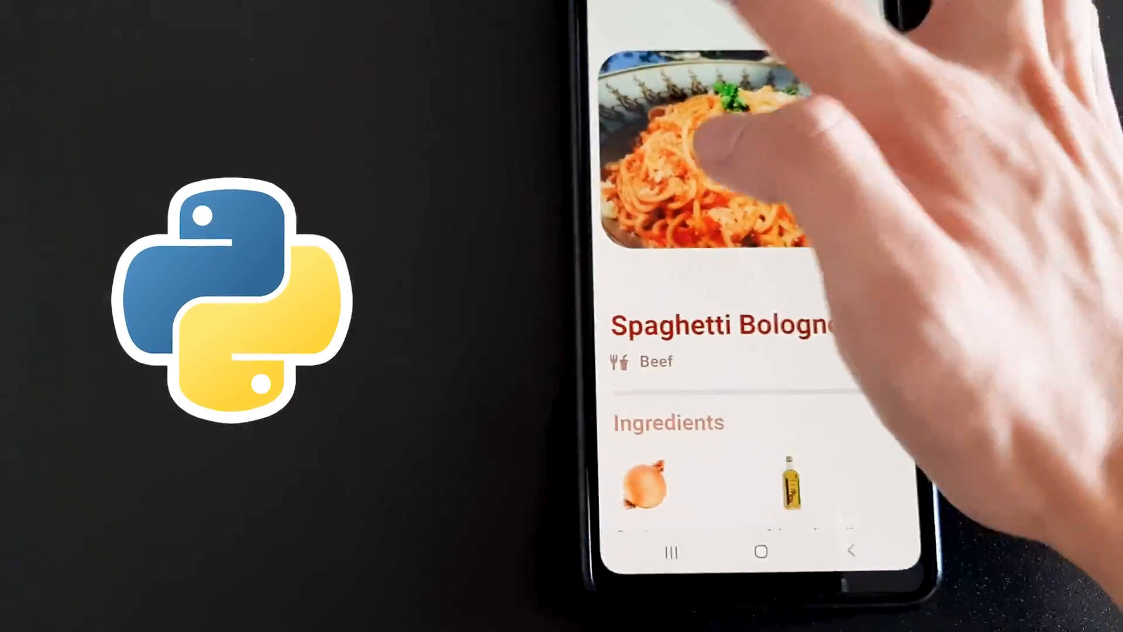